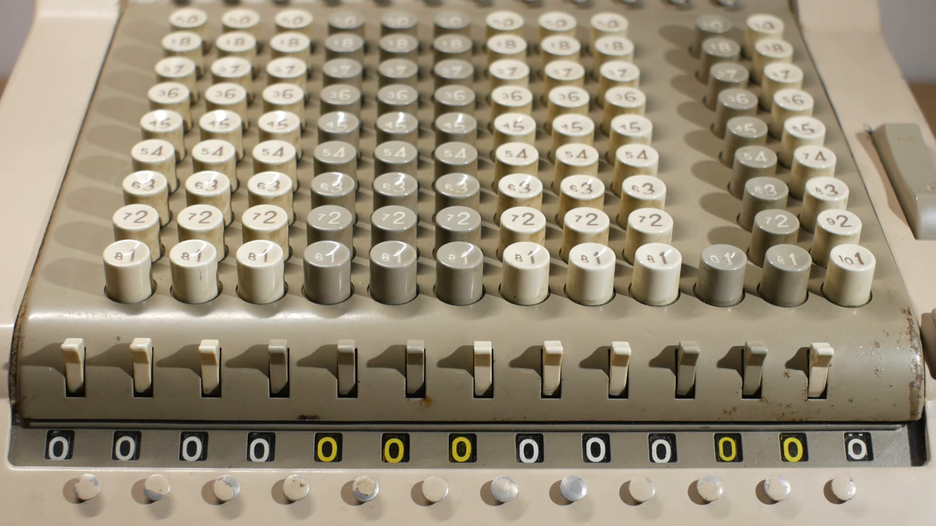
click(844, 269)
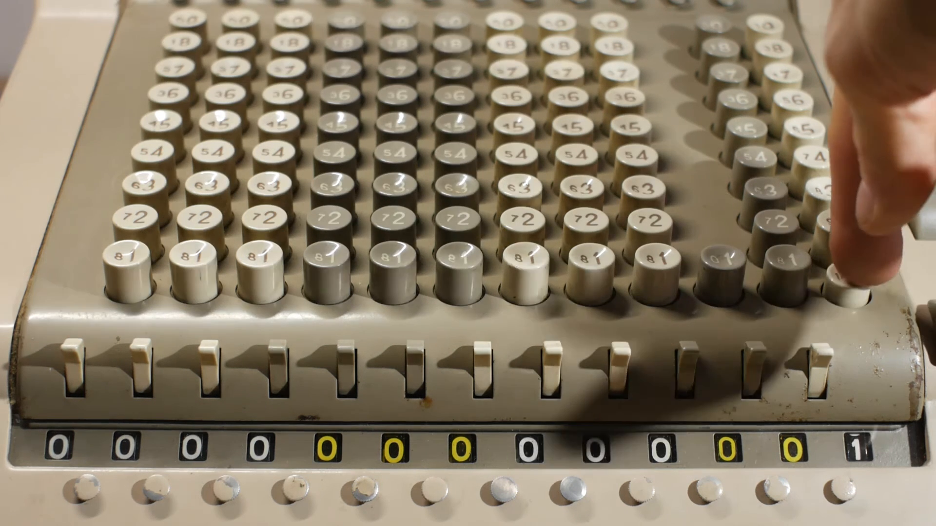